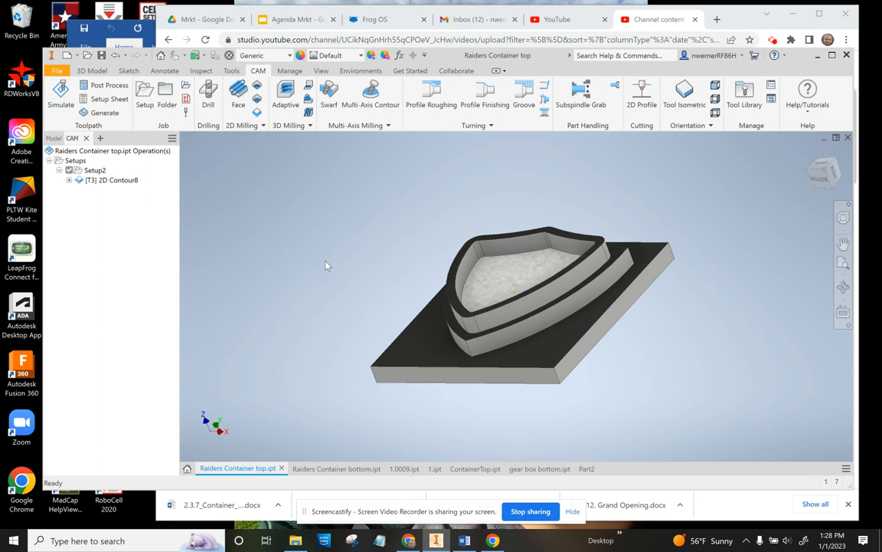
{"action": "mouse_move", "coordinate": [323, 328]}
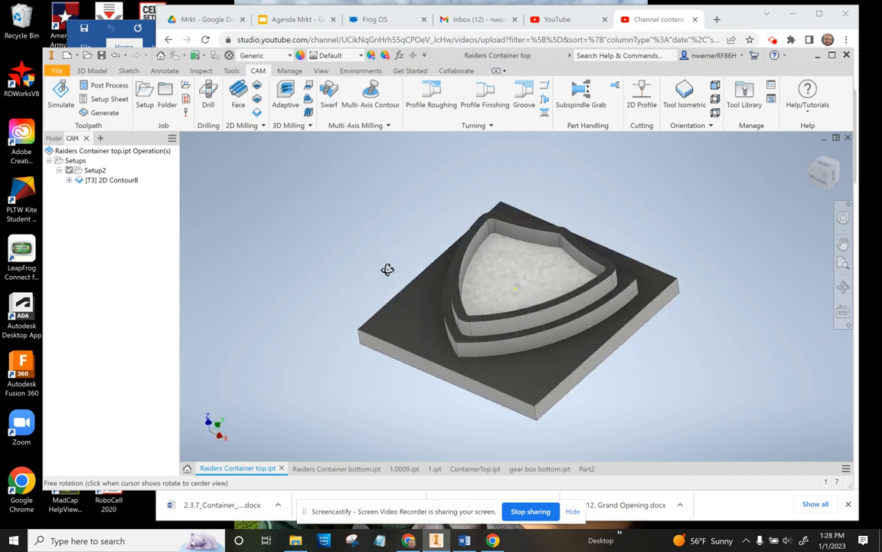
Orbit the Raiders Container parts while switching between top and bottom, ending on the bottom part
{"action": "left_click_drag", "start_coordinate": [387, 269], "coordinate": [406, 258]}
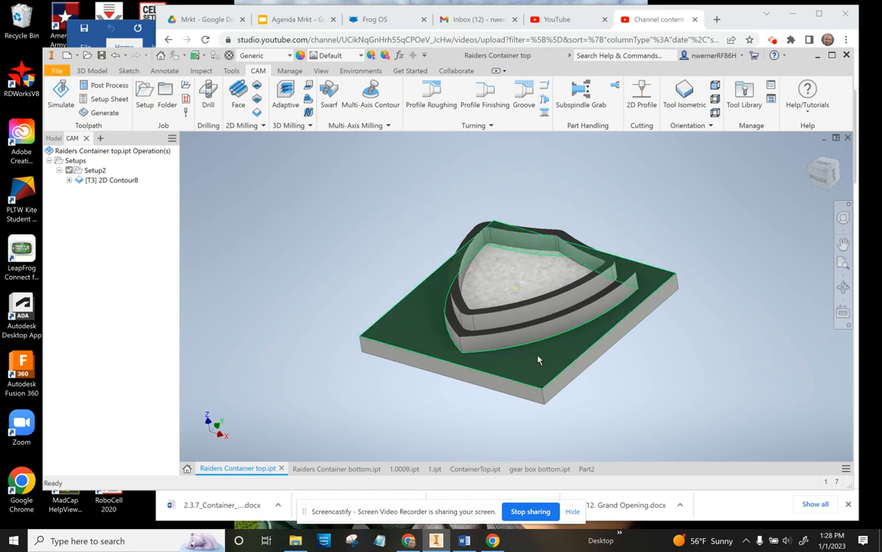
{"action": "left_click", "coordinate": [328, 468]}
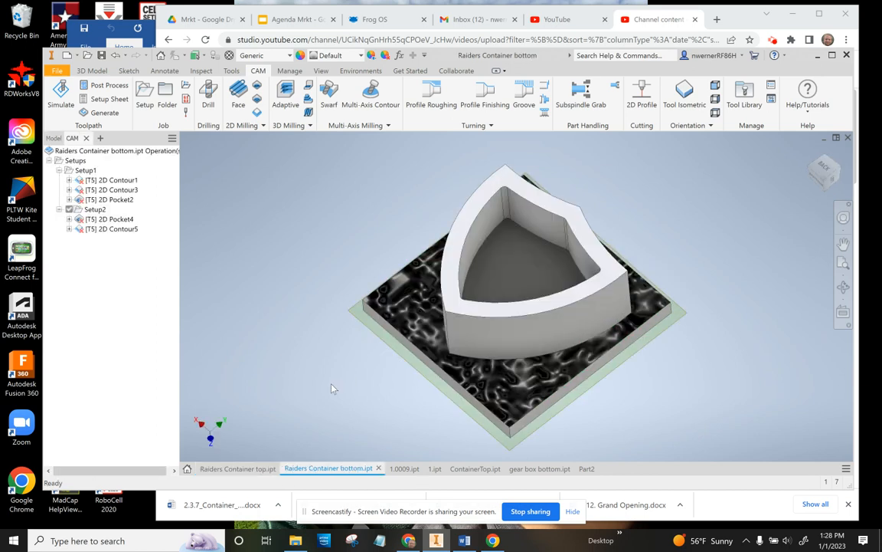
{"action": "left_click_drag", "start_coordinate": [498, 306], "coordinate": [350, 307]}
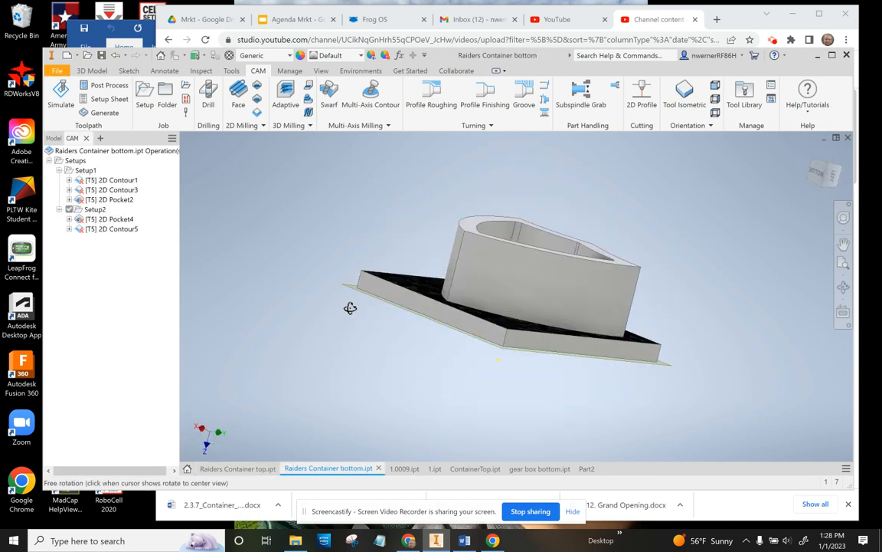
{"action": "left_click", "coordinate": [238, 468]}
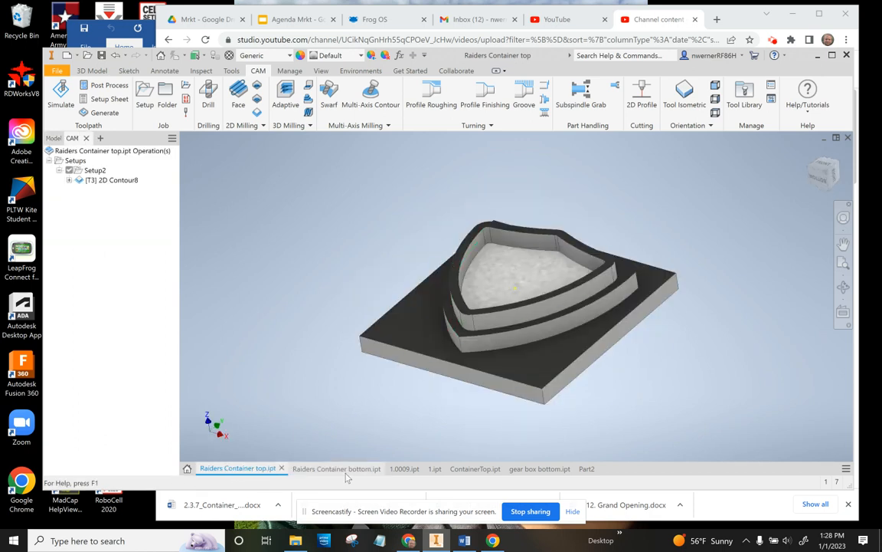
{"action": "left_click", "coordinate": [335, 468]}
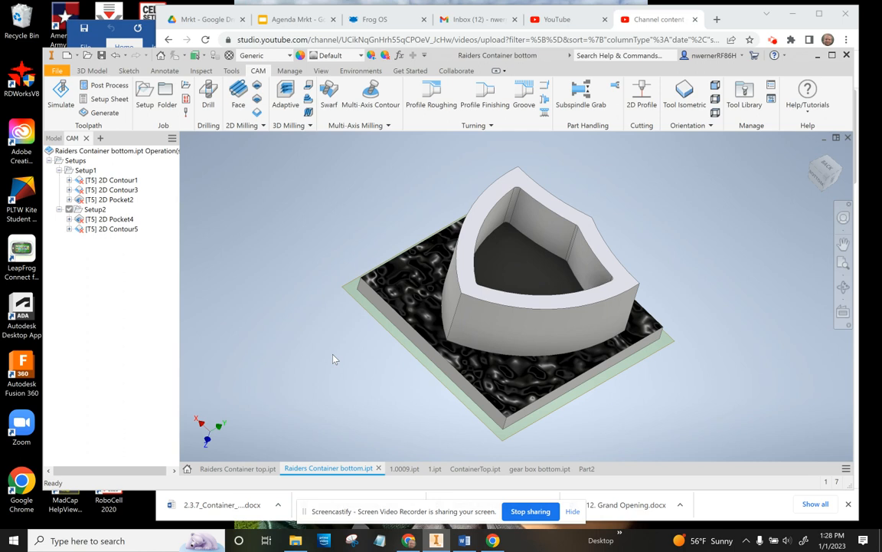
{"action": "mouse_move", "coordinate": [291, 356]}
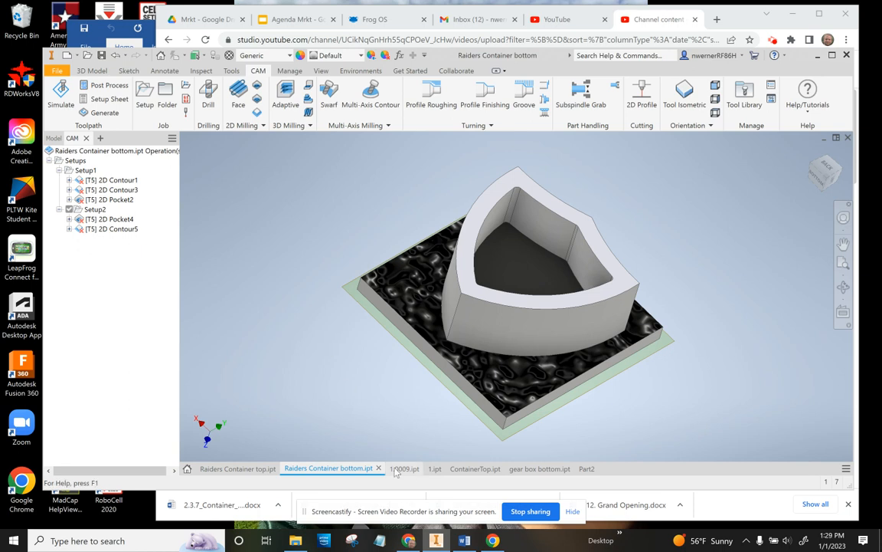
Open the 1.0009 part, orbit part 1 to inspect its ring, then return to 1.0009
{"action": "left_click", "coordinate": [404, 468]}
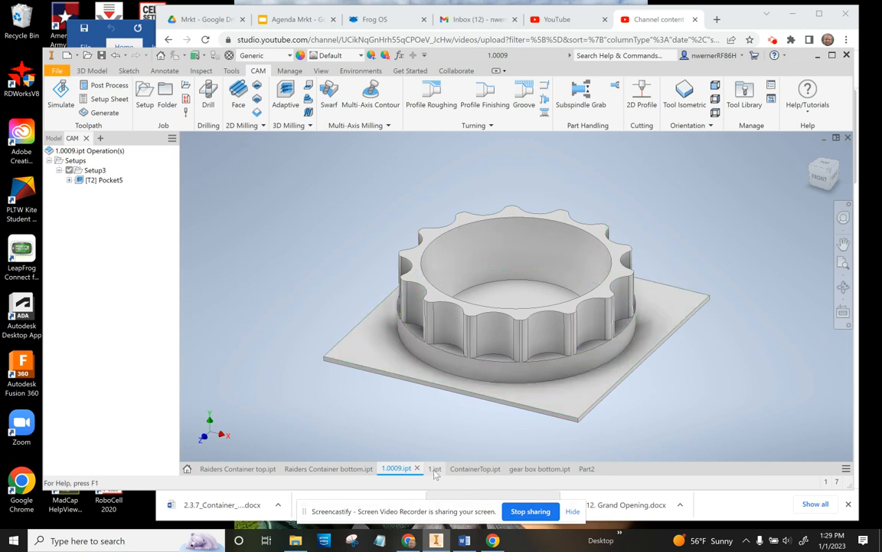
{"action": "left_click", "coordinate": [426, 468]}
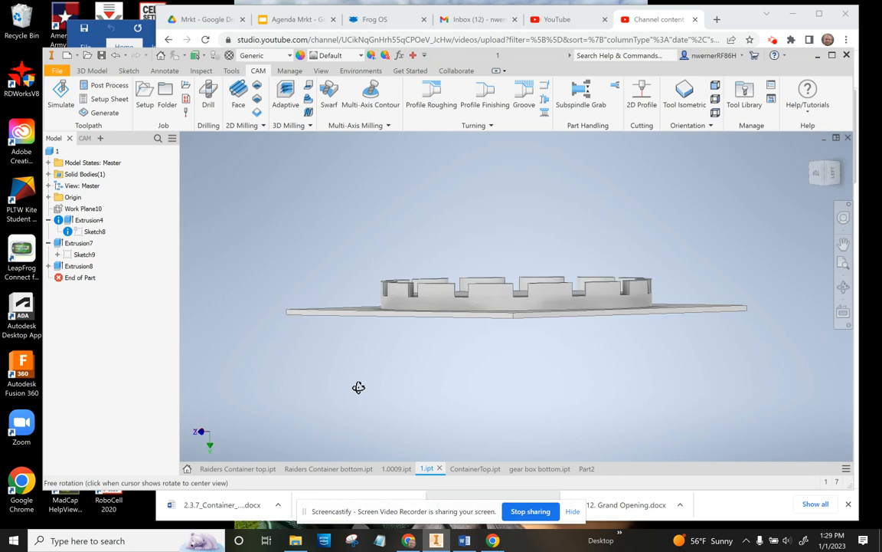
{"action": "left_click_drag", "start_coordinate": [359, 387], "coordinate": [429, 226]}
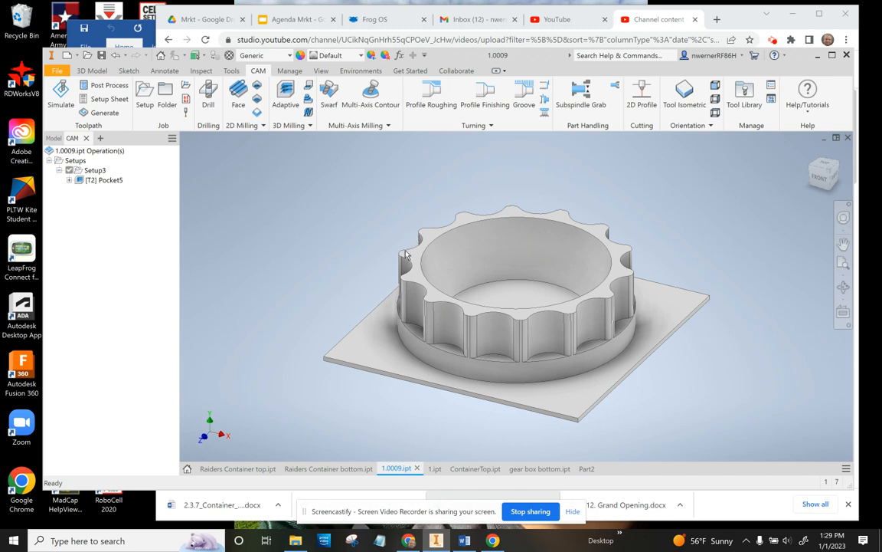
{"action": "left_click", "coordinate": [434, 468]}
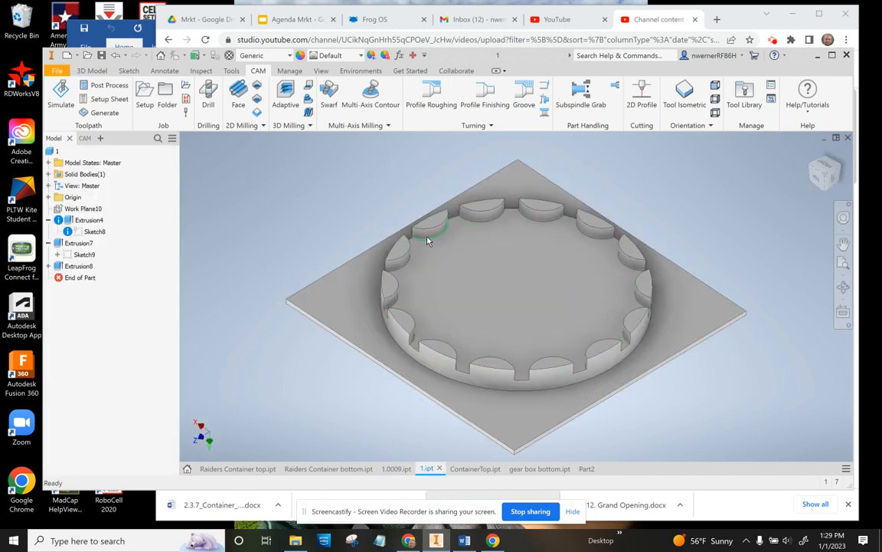
{"action": "left_click", "coordinate": [396, 468]}
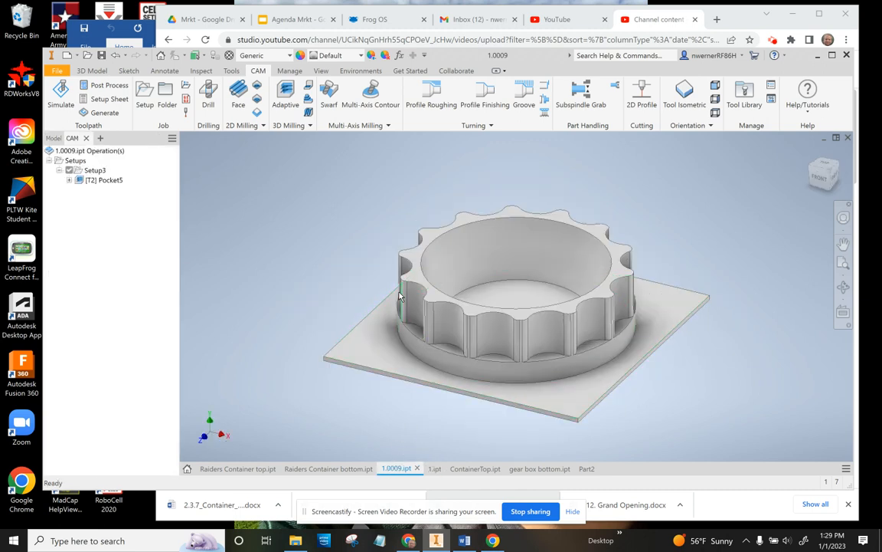
{"action": "left_click", "coordinate": [433, 360]}
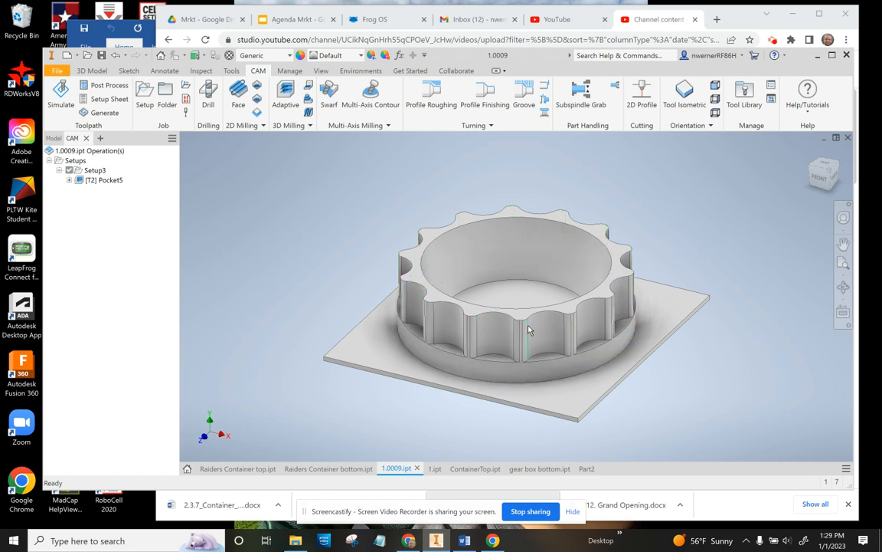
{"action": "left_click", "coordinate": [497, 333]}
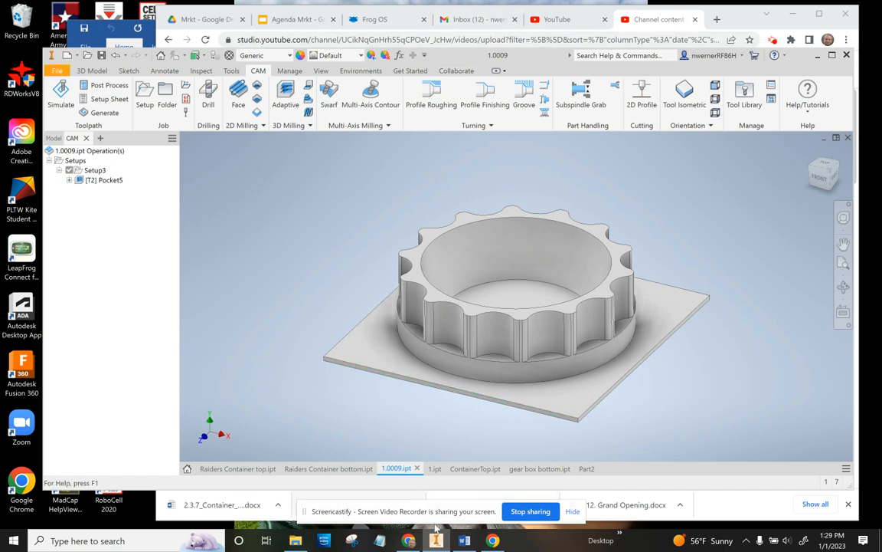
Open ContainerTop and orbit it to view the angle, the underside and the side wall
{"action": "left_click", "coordinate": [475, 468]}
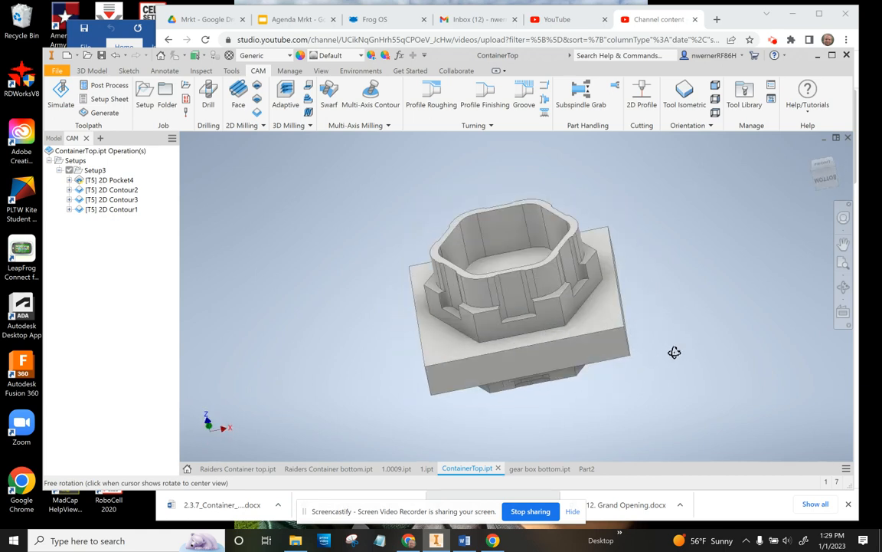
{"action": "left_click_drag", "start_coordinate": [674, 352], "coordinate": [647, 358]}
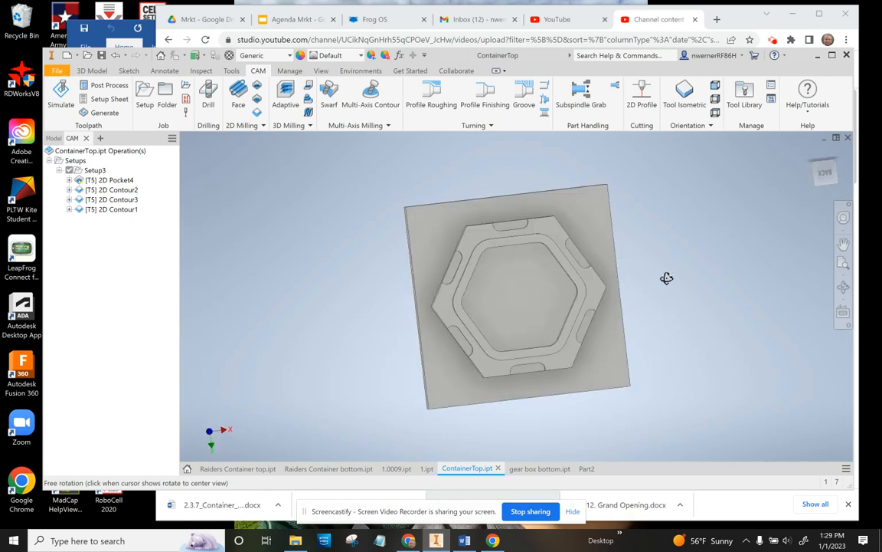
{"action": "left_click_drag", "start_coordinate": [666, 277], "coordinate": [680, 321]}
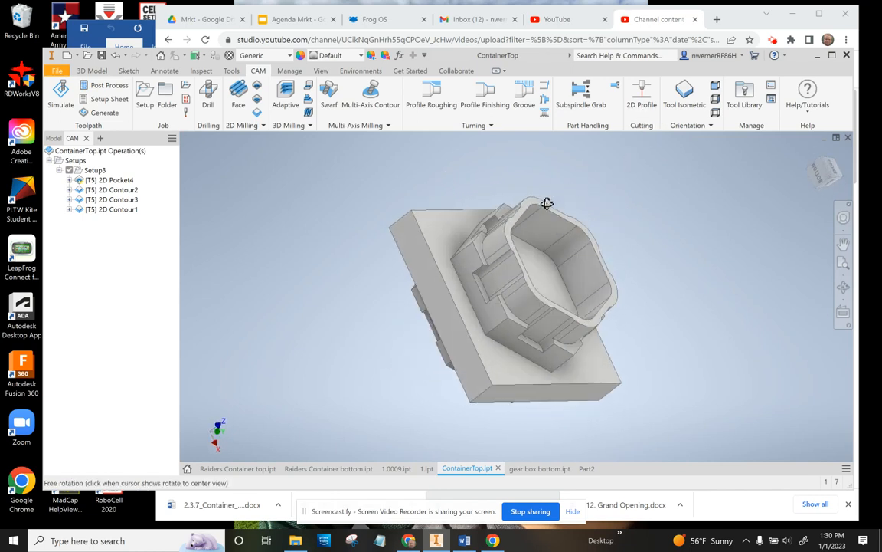
{"action": "left_click_drag", "start_coordinate": [547, 203], "coordinate": [521, 307]}
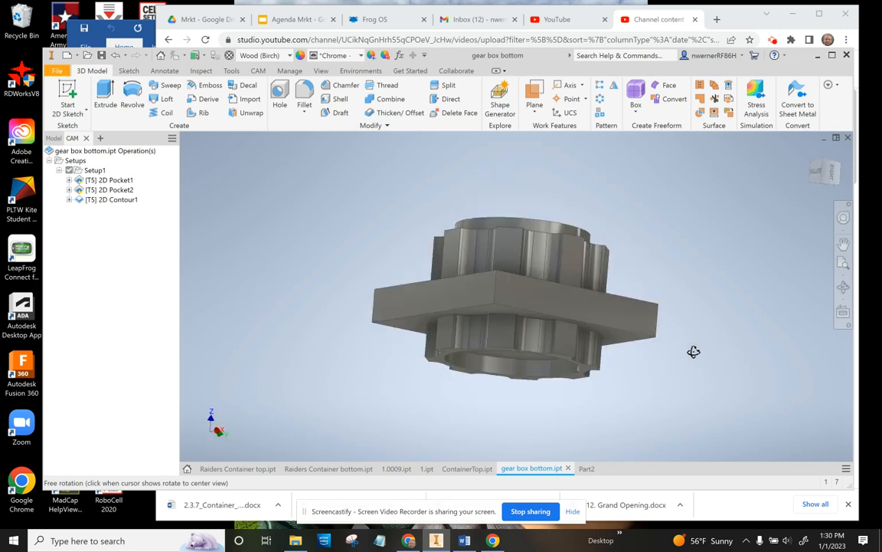
Orbit the gear box bottom from an edge-on view to an angled view
{"action": "left_click_drag", "start_coordinate": [693, 351], "coordinate": [611, 302]}
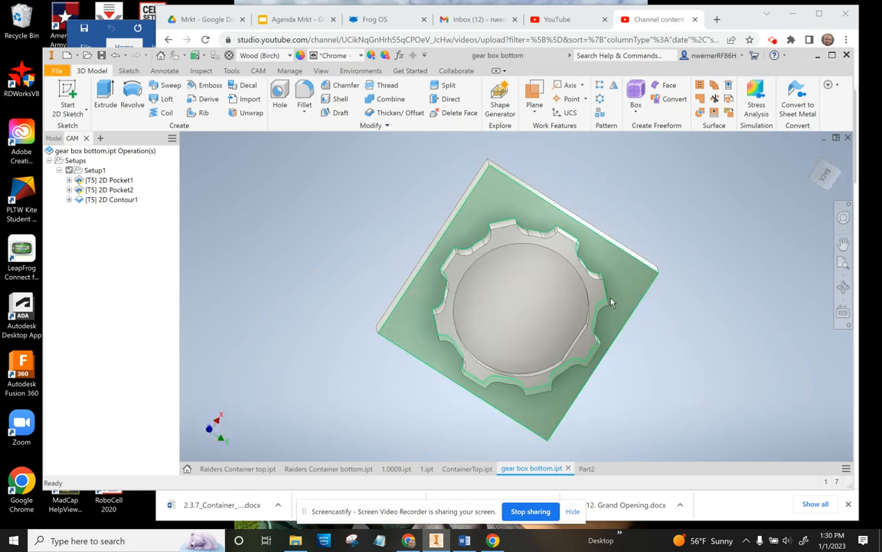
{"action": "left_click_drag", "start_coordinate": [613, 303], "coordinate": [609, 268]}
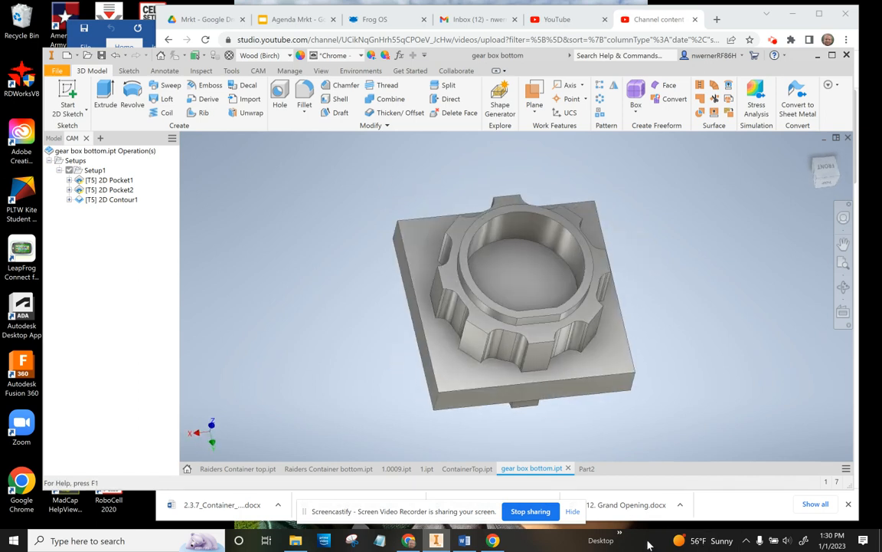
Switch to the empty Part2 document and start a new 2D sketch
{"action": "left_click", "coordinate": [583, 468]}
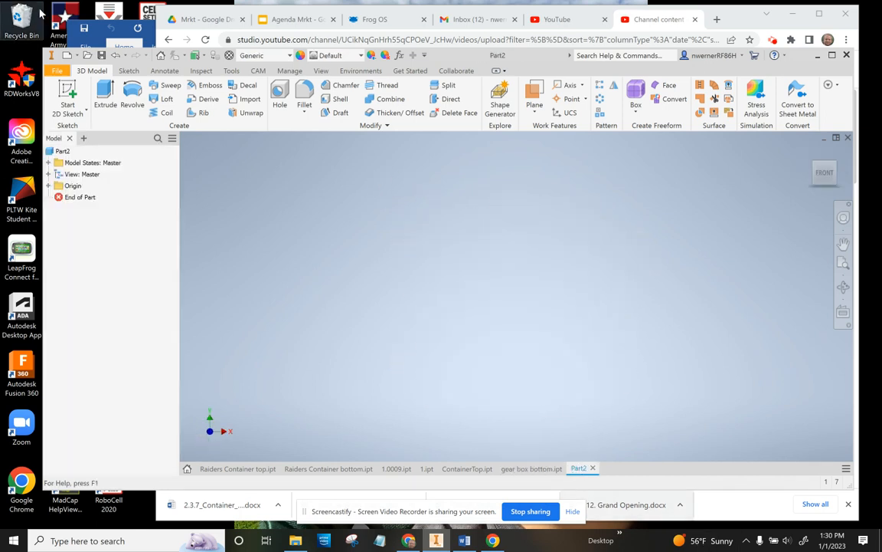
{"action": "left_click", "coordinate": [56, 71]}
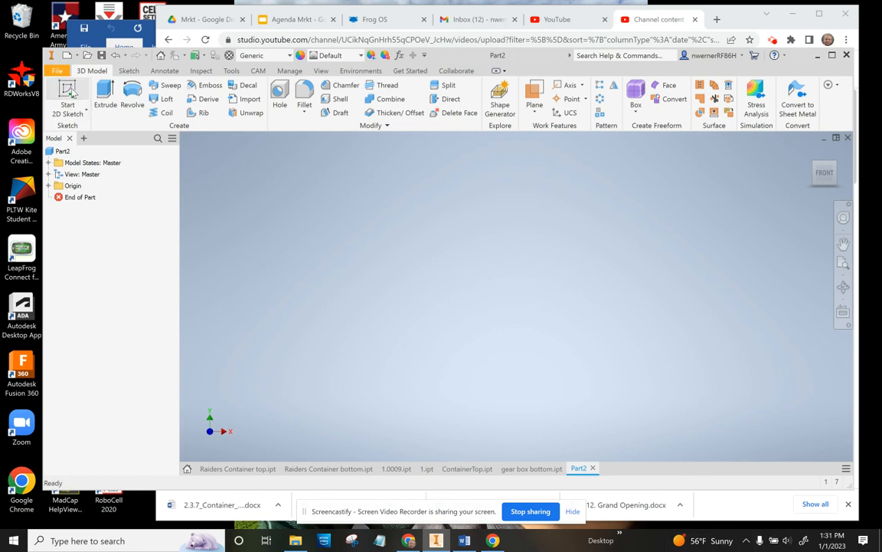
{"action": "left_click", "coordinate": [67, 104]}
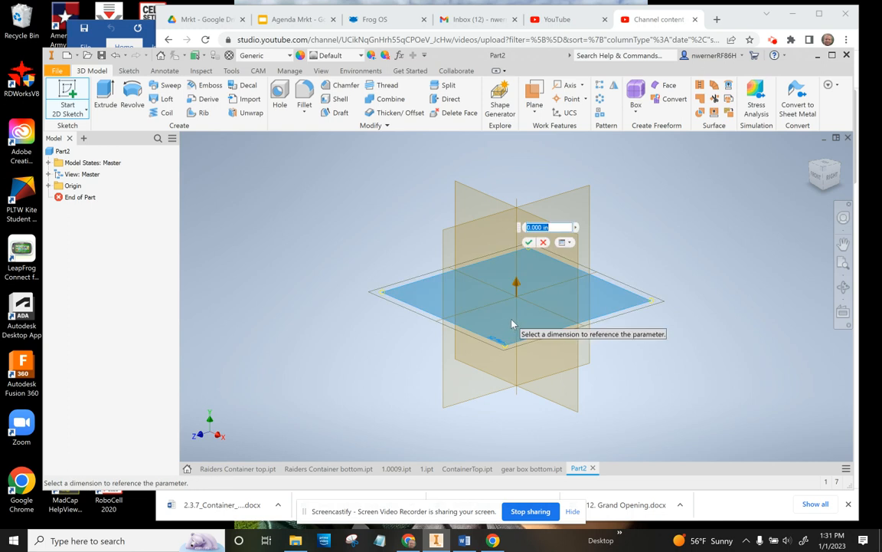
{"action": "left_click", "coordinate": [543, 242]}
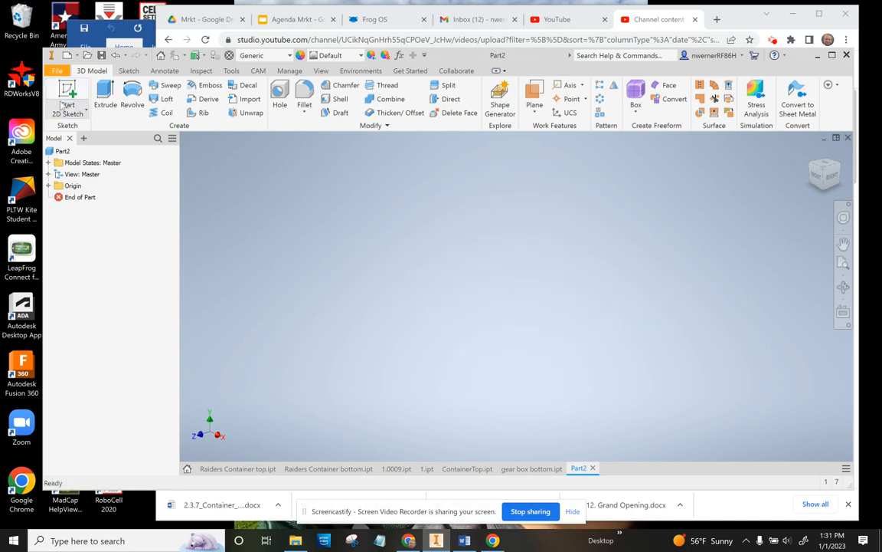
{"action": "left_click", "coordinate": [67, 94]}
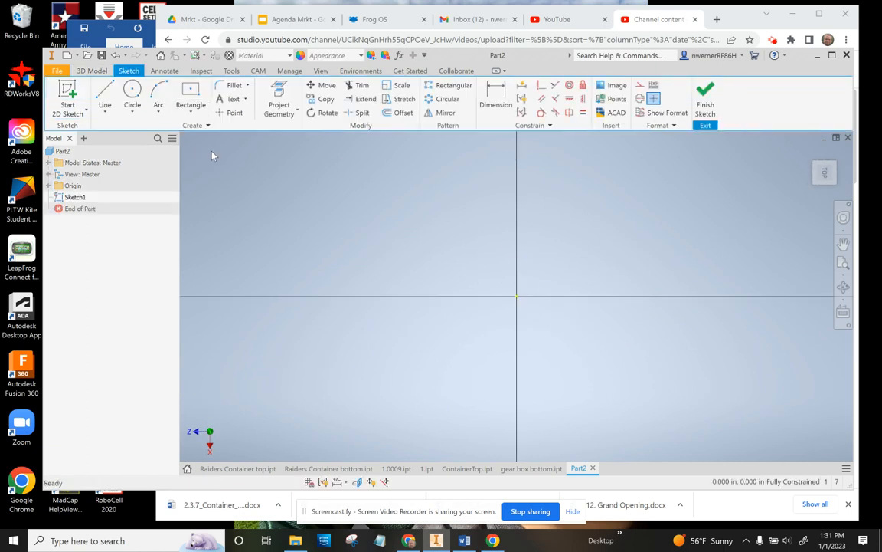
Draw a two-point-center square on the origin and dimension it 3 in
{"action": "left_click", "coordinate": [191, 105]}
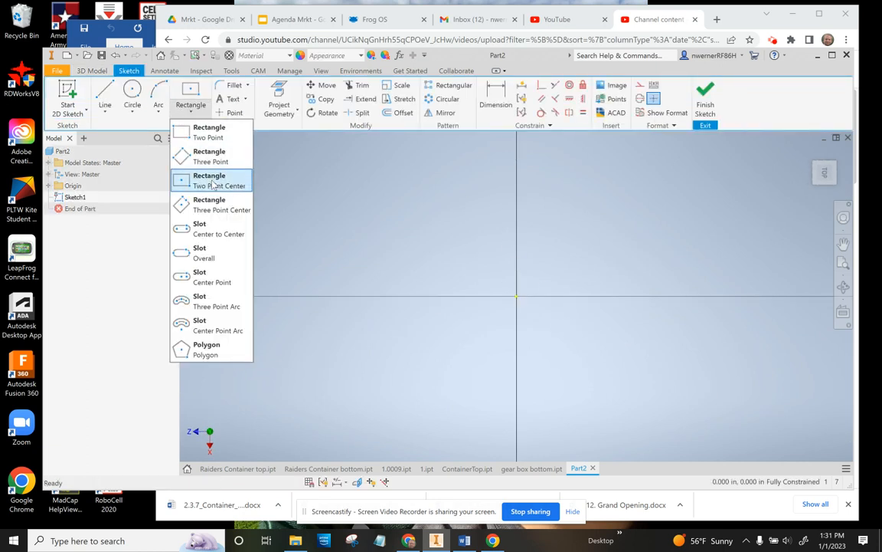
{"action": "mouse_move", "coordinate": [218, 180]}
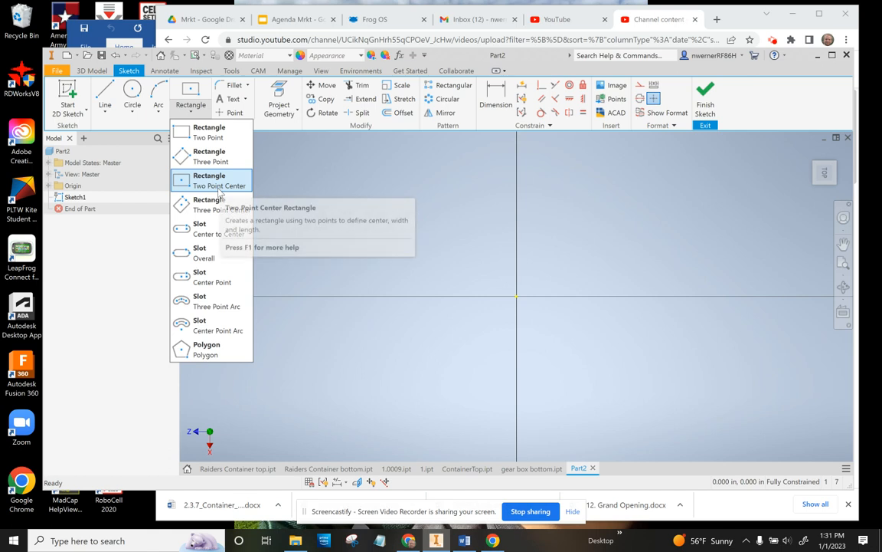
{"action": "left_click", "coordinate": [219, 180]}
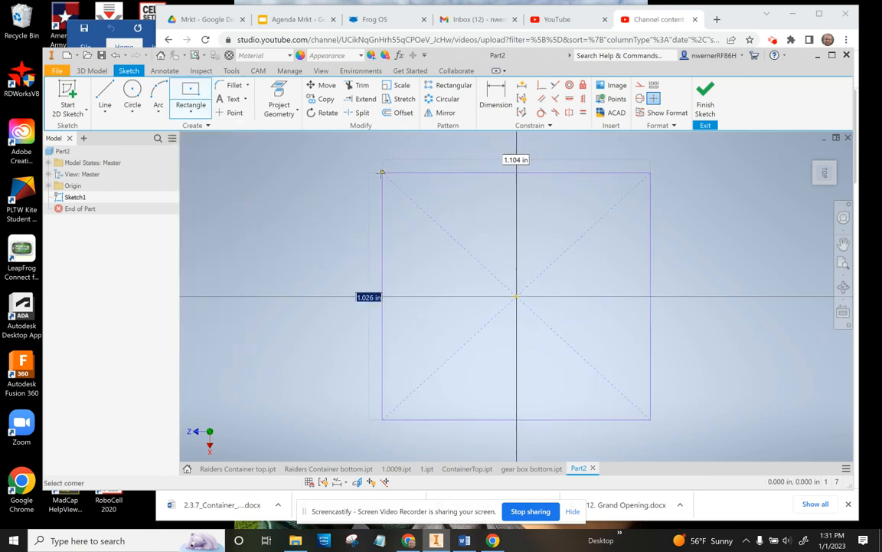
{"action": "left_click_drag", "start_coordinate": [381, 172], "coordinate": [369, 172]}
{"action": "type", "text": "3.000"}
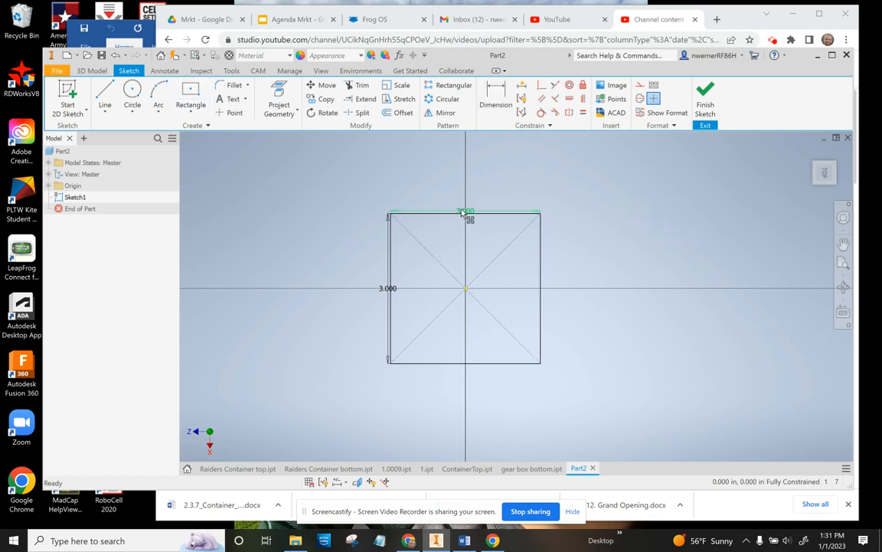
{"action": "double_click", "coordinate": [466, 211]}
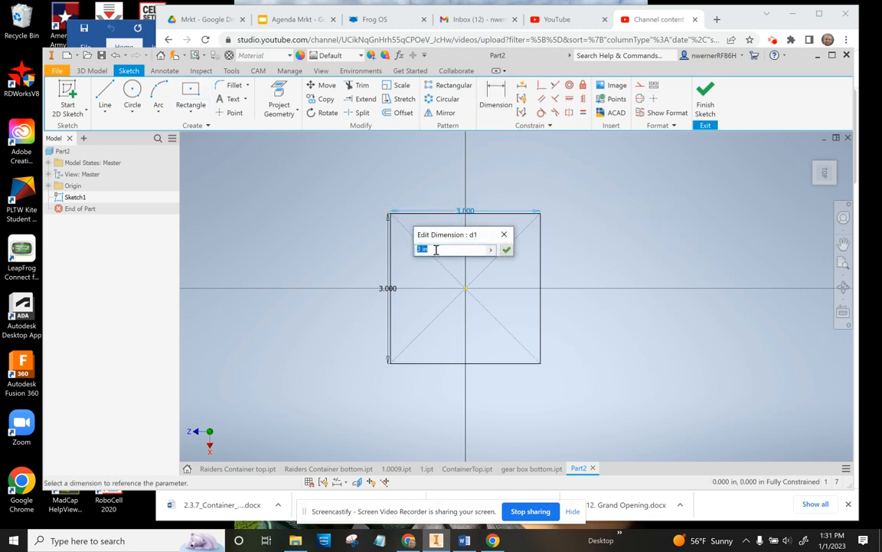
{"action": "left_click", "coordinate": [506, 250]}
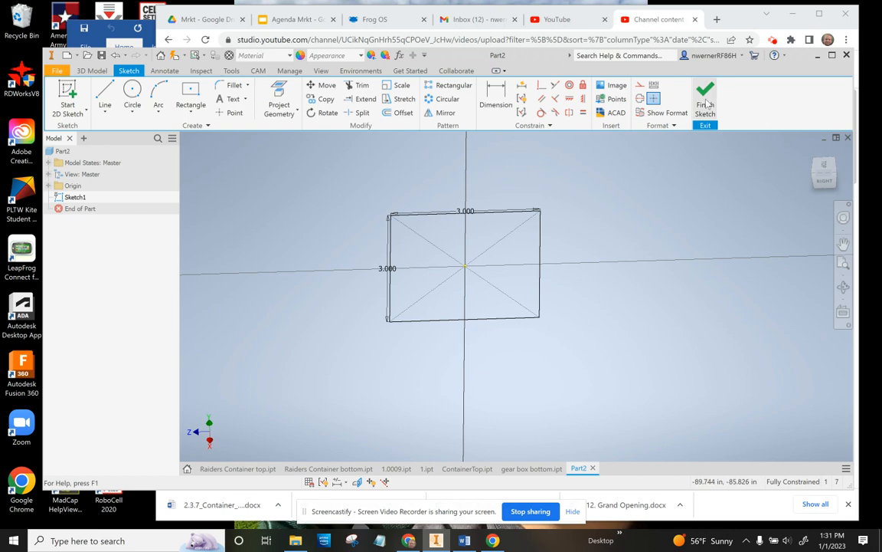
Finish Sketch1 and extrude the 3 in square 0.125 in thick
{"action": "left_click", "coordinate": [705, 104]}
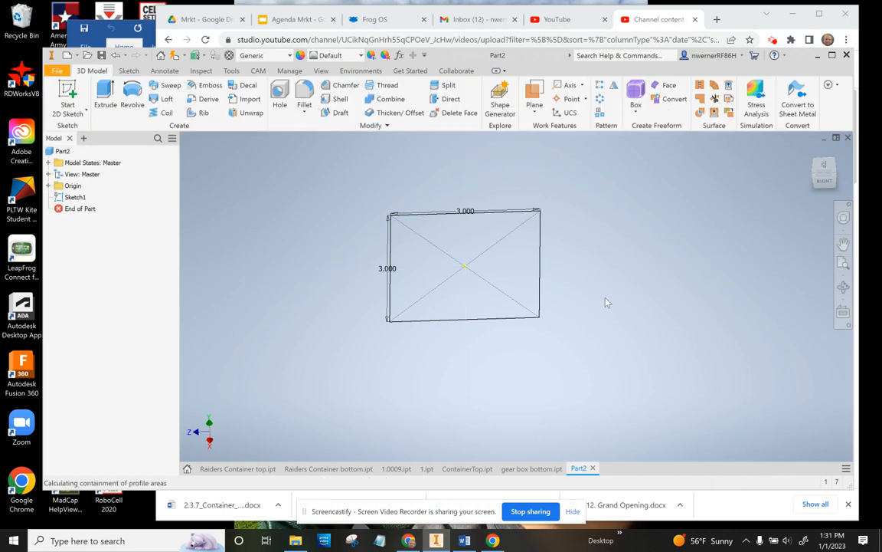
{"action": "left_click", "coordinate": [105, 92]}
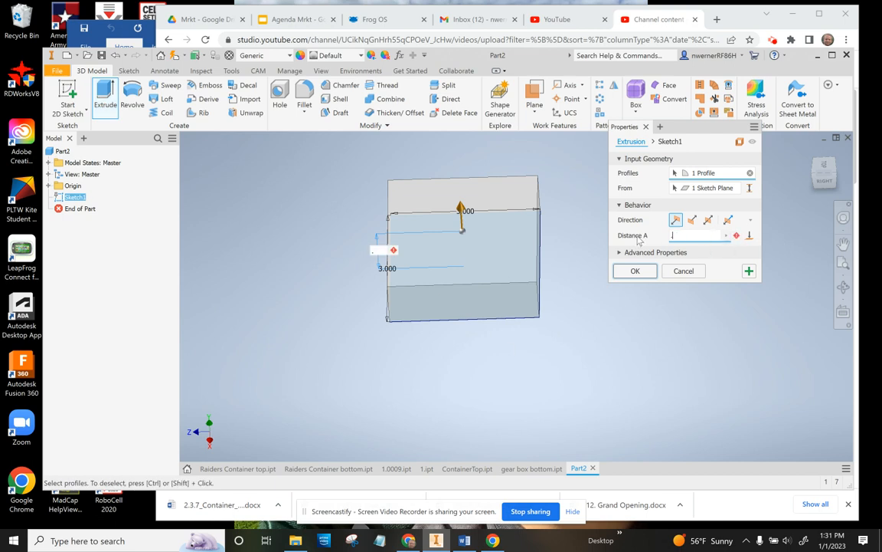
{"action": "type", "text": ".125"}
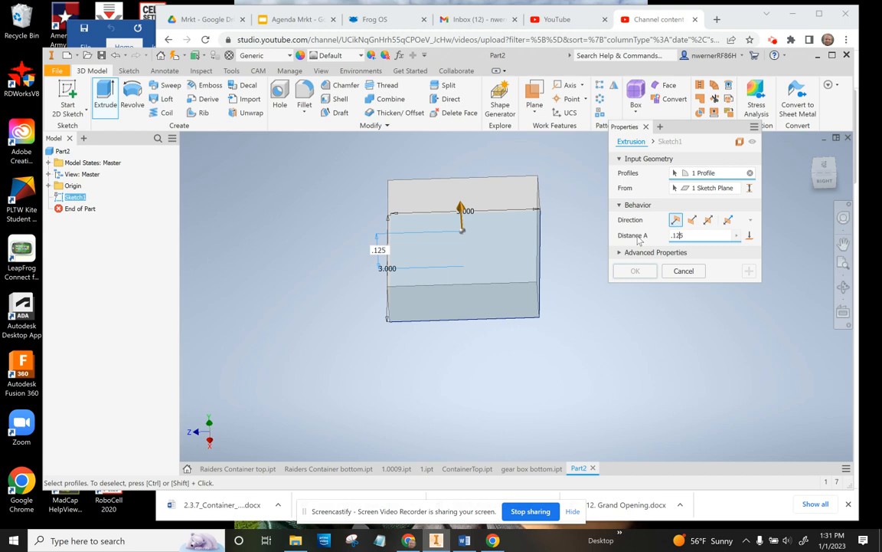
{"action": "left_click", "coordinate": [634, 271]}
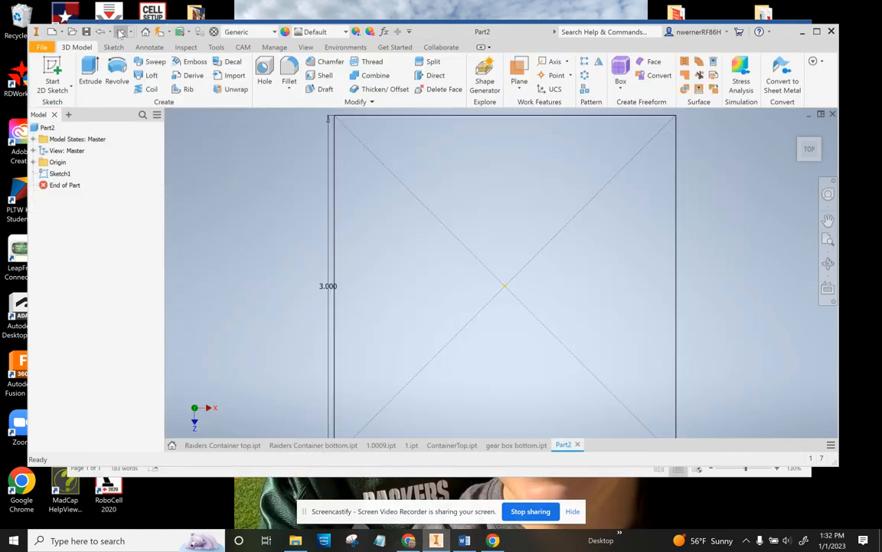
Start Sketch2 on the base plate's top face and select the Circle tool
{"action": "left_click", "coordinate": [90, 74]}
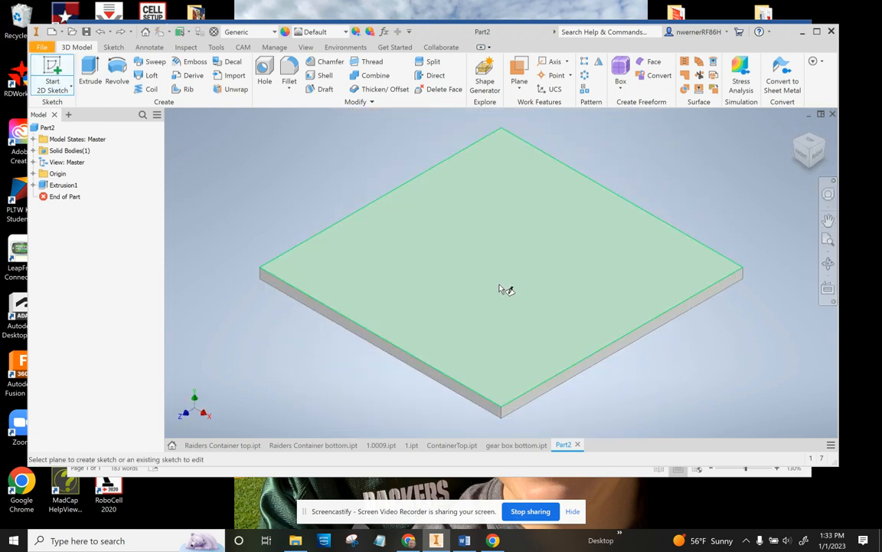
{"action": "left_click", "coordinate": [501, 272]}
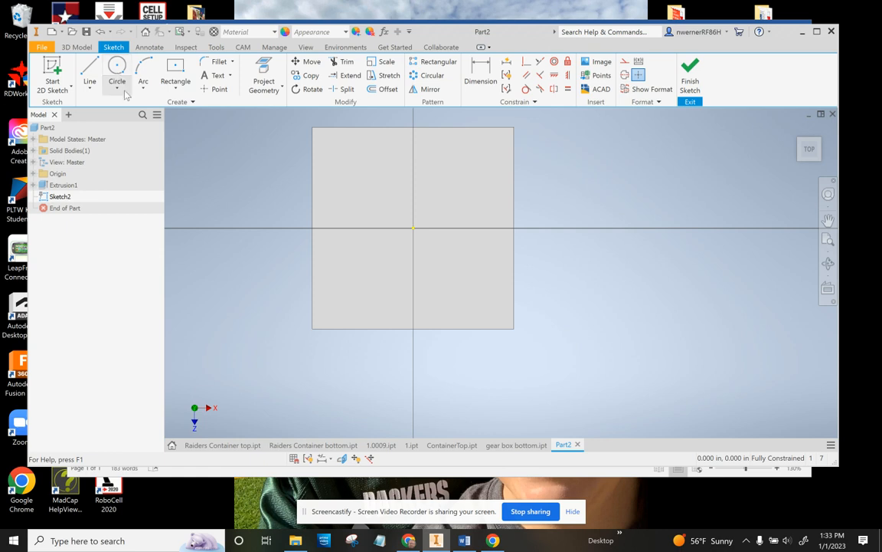
{"action": "mouse_move", "coordinate": [176, 65]}
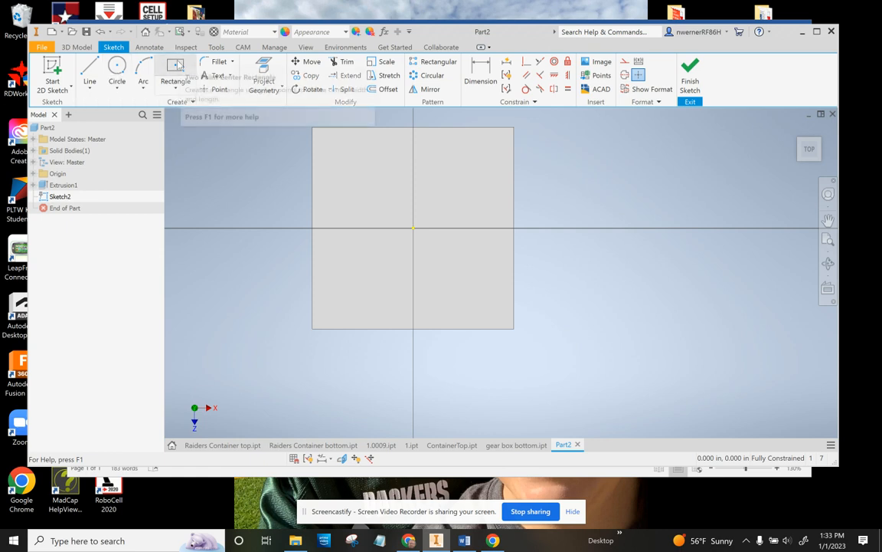
{"action": "mouse_move", "coordinate": [341, 167]}
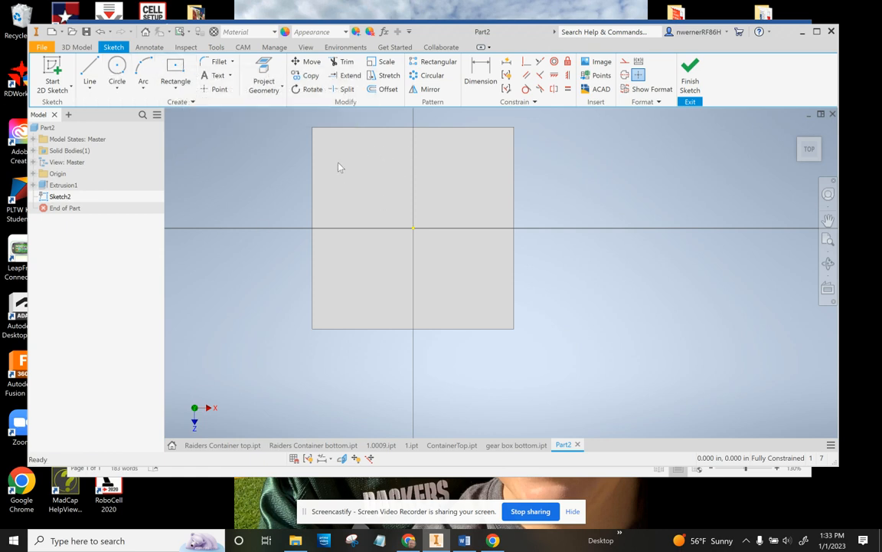
{"action": "mouse_move", "coordinate": [440, 177]}
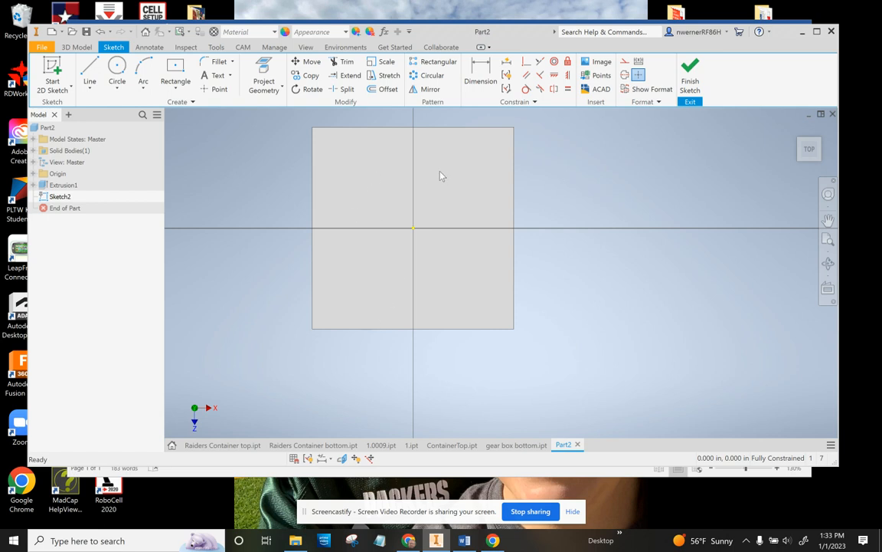
{"action": "mouse_move", "coordinate": [279, 185]}
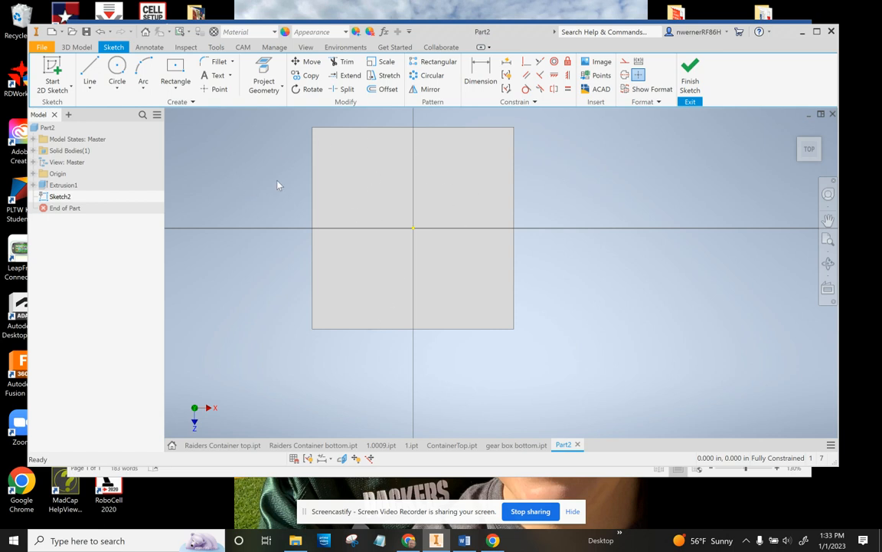
{"action": "left_click", "coordinate": [117, 80]}
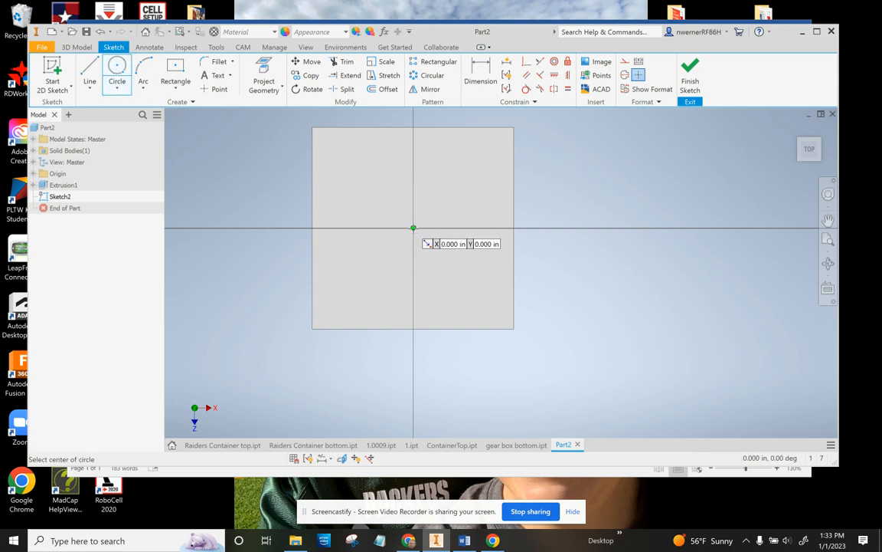
Draw a circle centred on the origin and begin offsetting it
{"action": "left_click", "coordinate": [414, 228]}
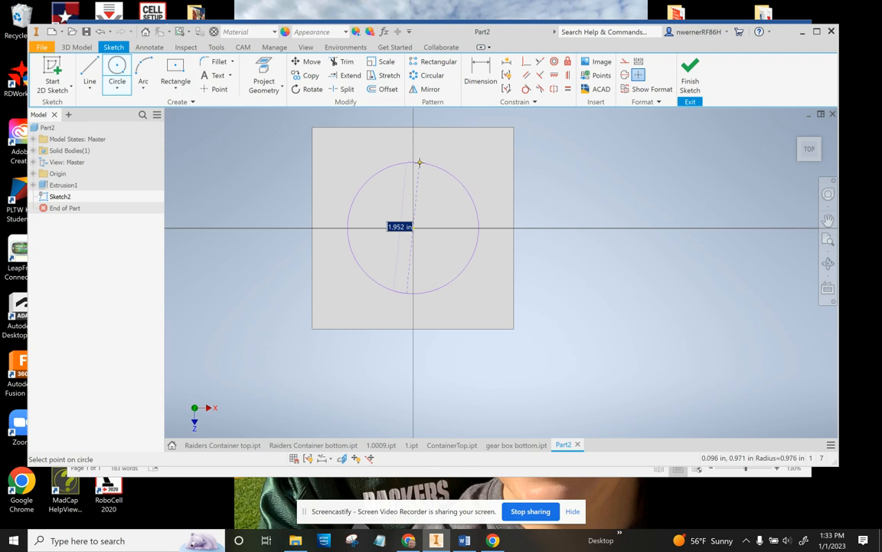
{"action": "left_click", "coordinate": [419, 162]}
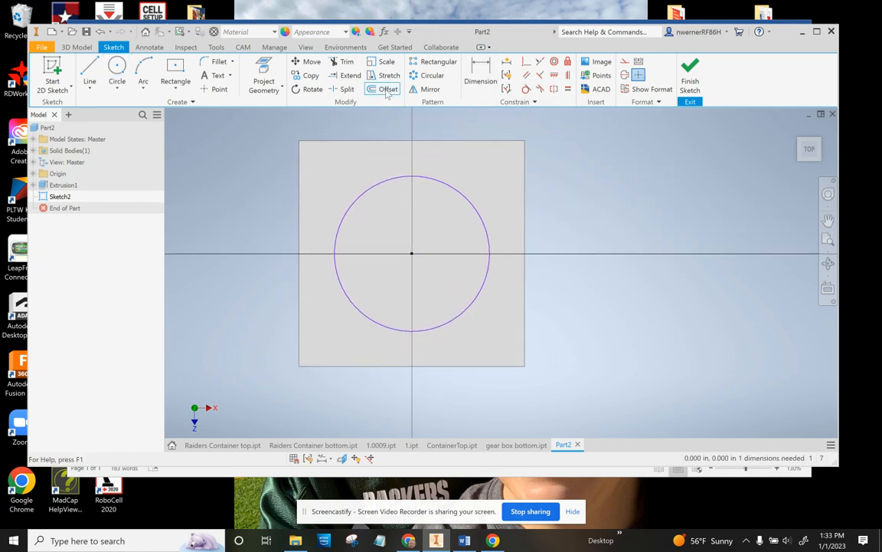
{"action": "left_click", "coordinate": [388, 89]}
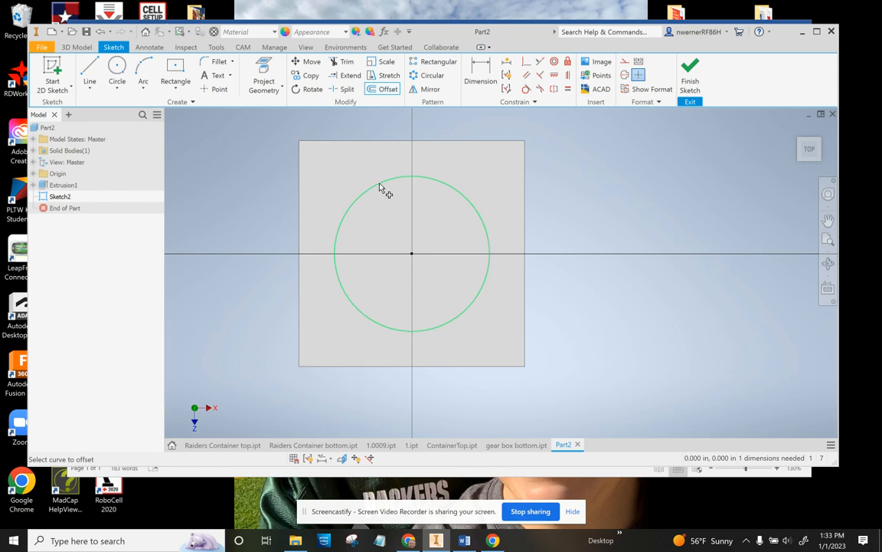
{"action": "mouse_move", "coordinate": [376, 191]}
{"action": "type", "text": ".875"}
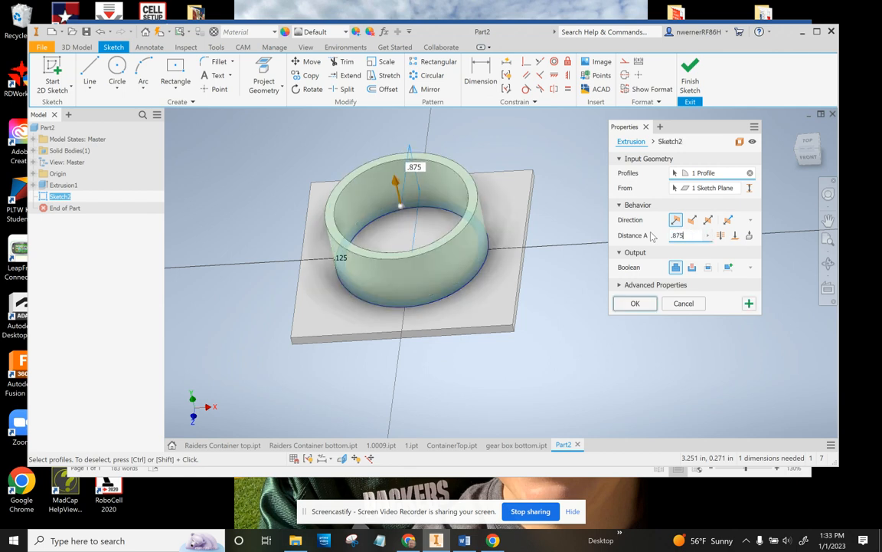
Confirm the 0.875 in ring extrusion and orbit to look down into the ring
{"action": "left_click", "coordinate": [635, 303]}
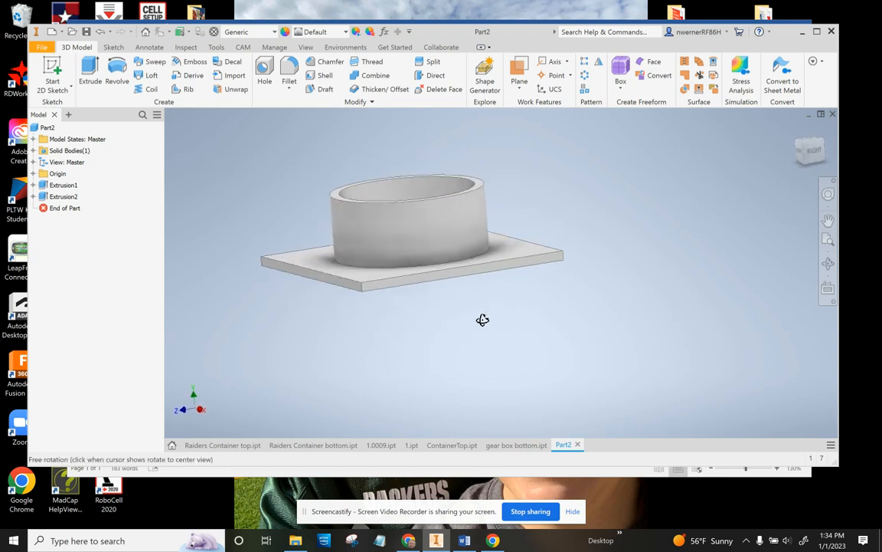
{"action": "left_click_drag", "start_coordinate": [482, 319], "coordinate": [406, 234]}
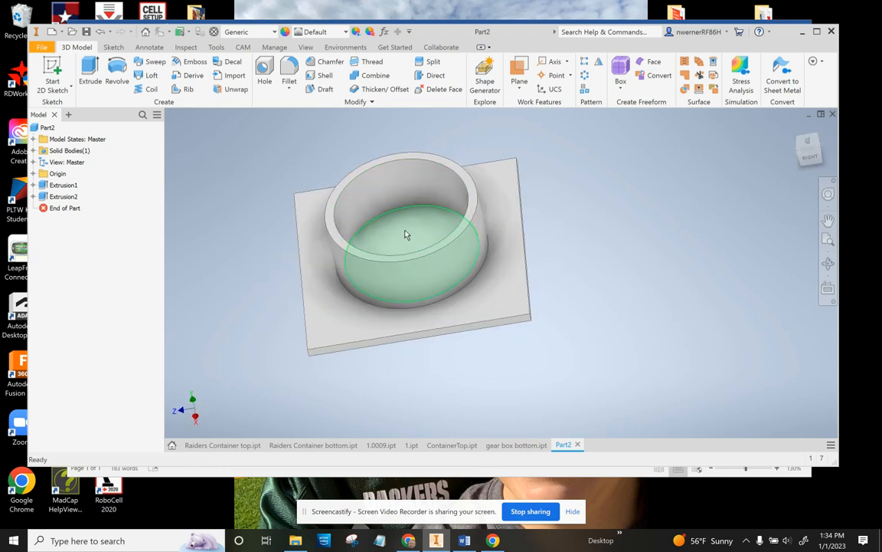